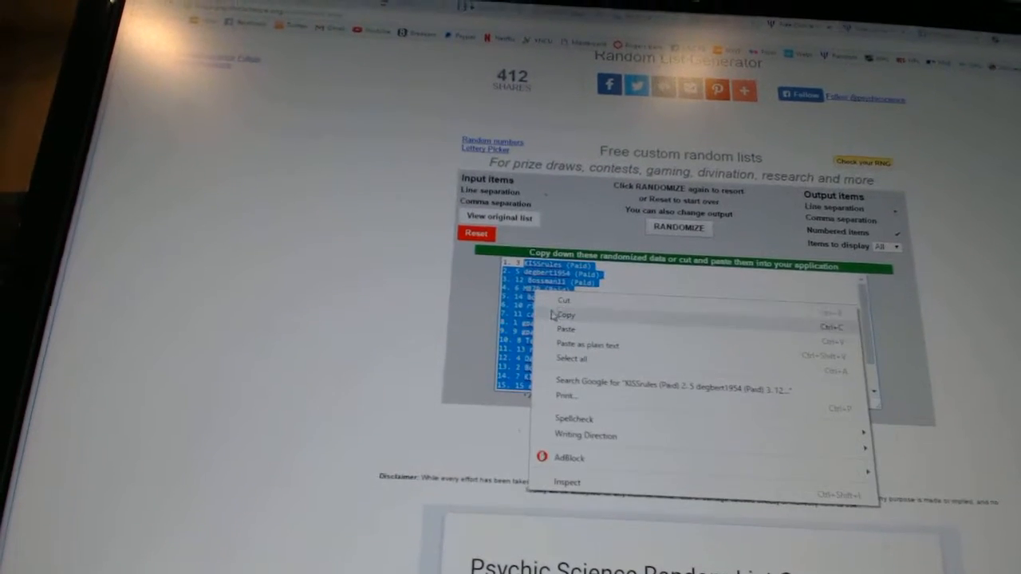
Step: Copy the randomized numbered player list from the generator's output
{"action": "left_click", "coordinate": [565, 314]}
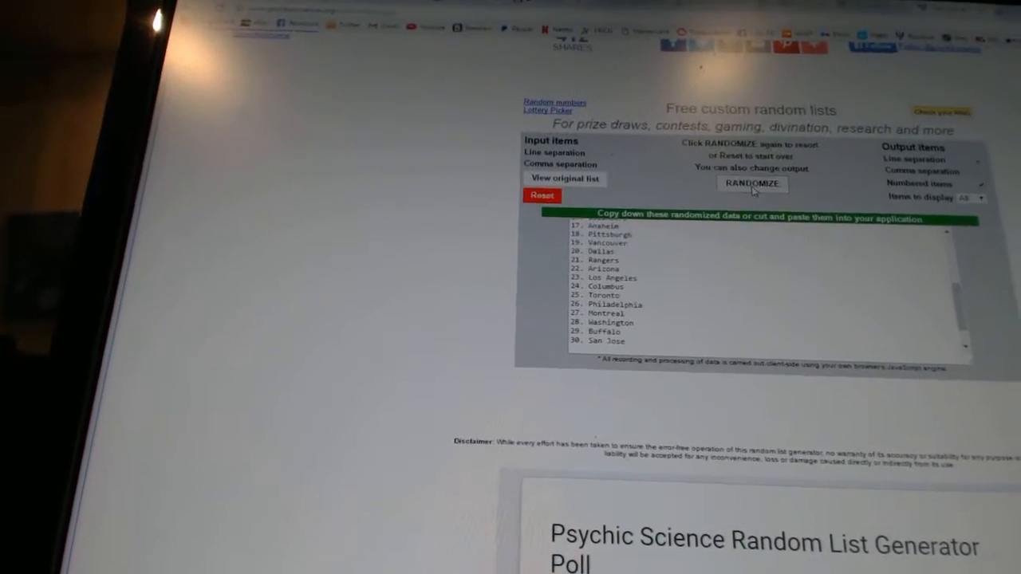
Step: Shuffle the 30 hockey team names into a new random numbered order
{"action": "left_click", "coordinate": [751, 184]}
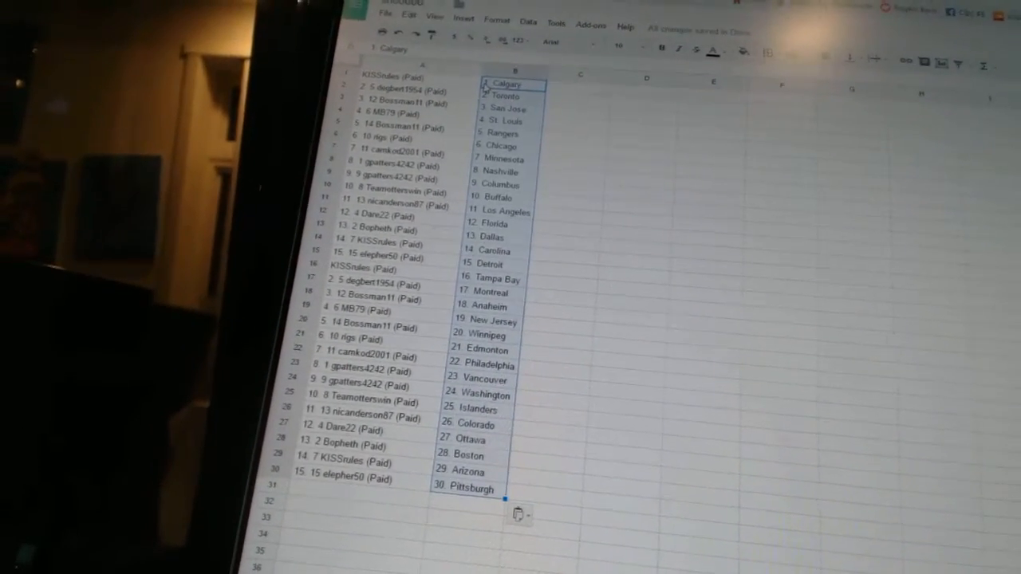
Step: Scroll down the sheet to check the 30 teams, Calgary through Pittsburgh, in column B
{"action": "scroll", "scroll_direction": "down", "scroll_amount": 3}
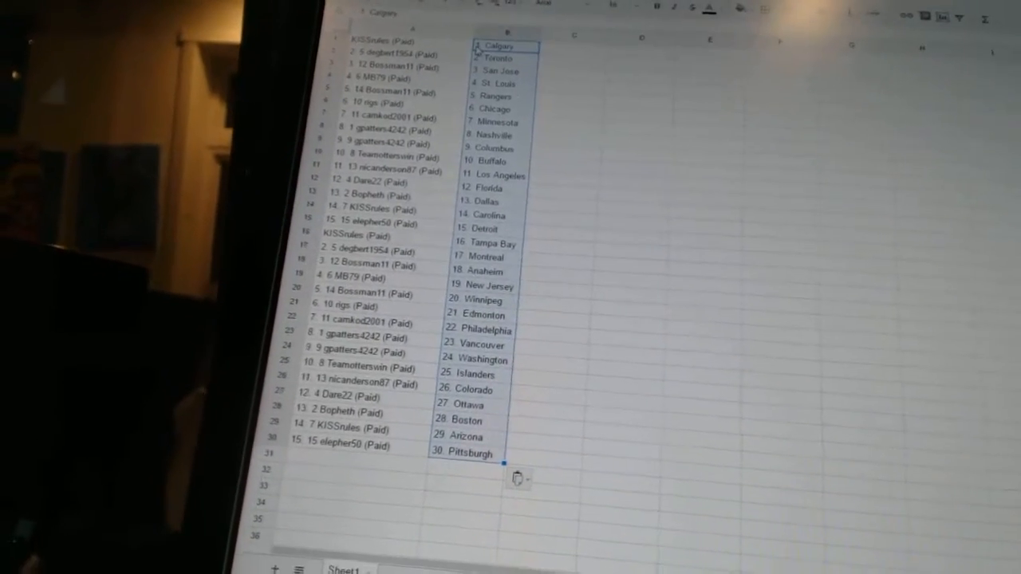